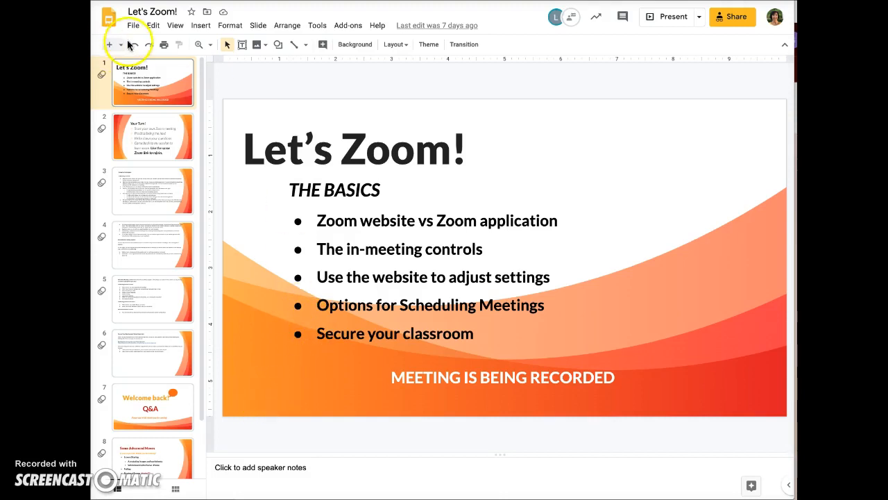
Publish the presentation to the web with embed code at Small slide size and confirm.
click(134, 25)
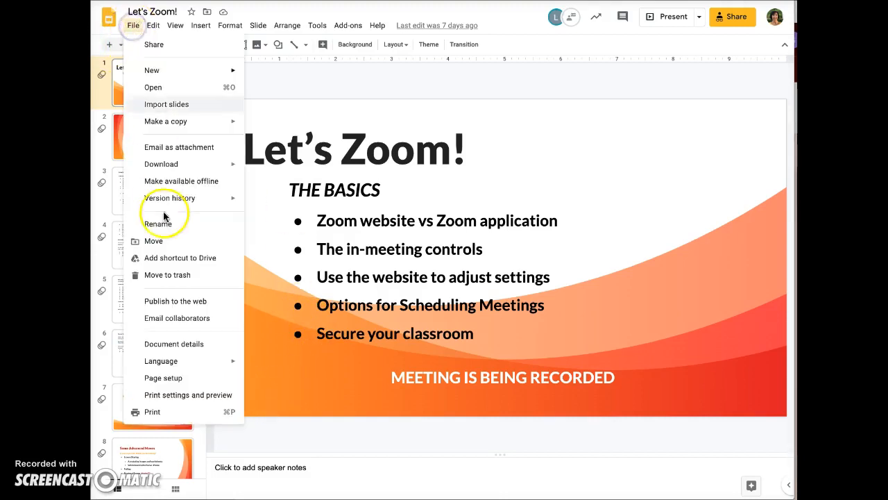
click(174, 300)
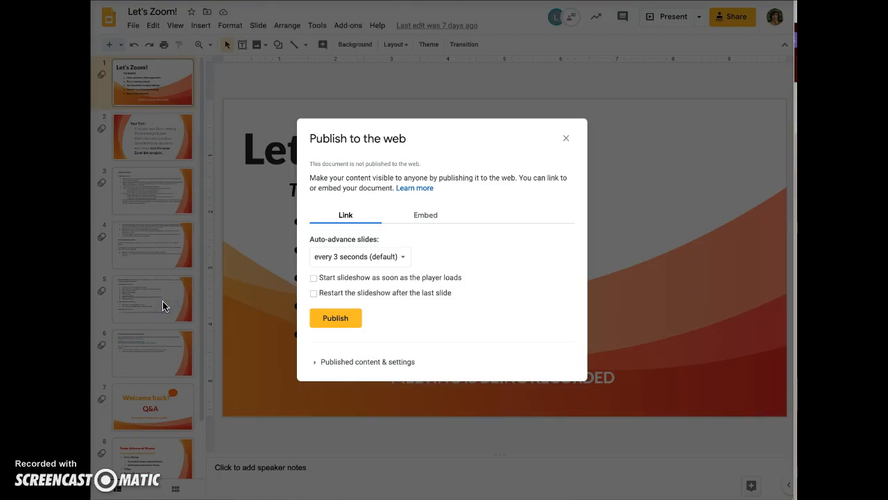
click(424, 213)
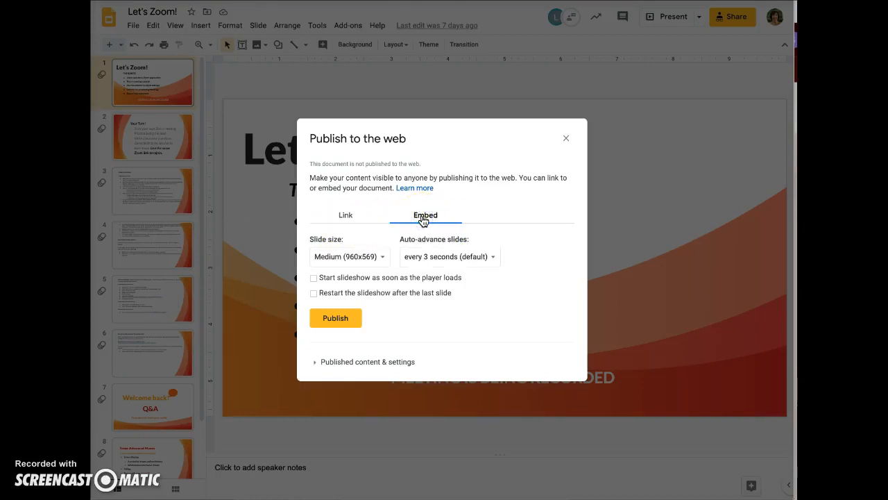
click(344, 255)
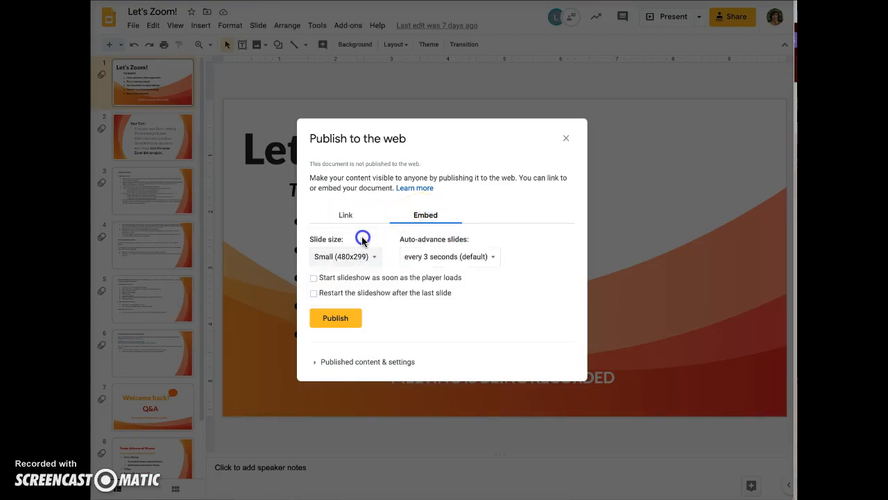
mouse_move(389, 249)
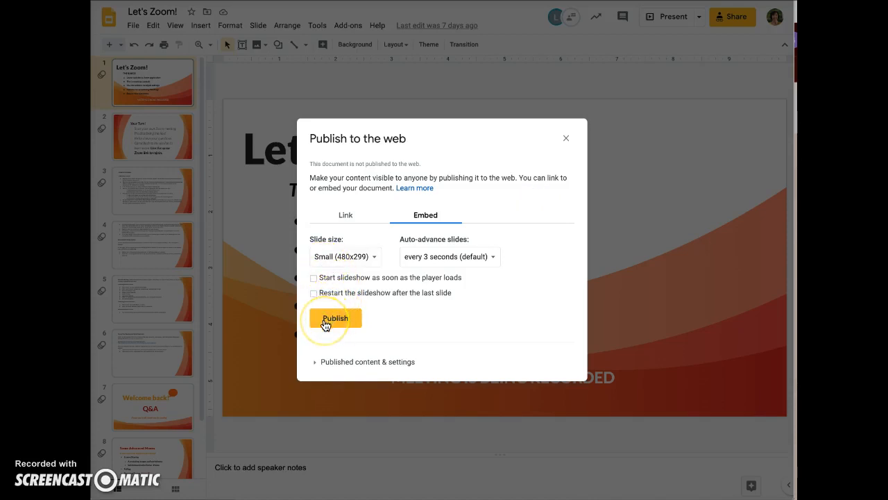
click(336, 318)
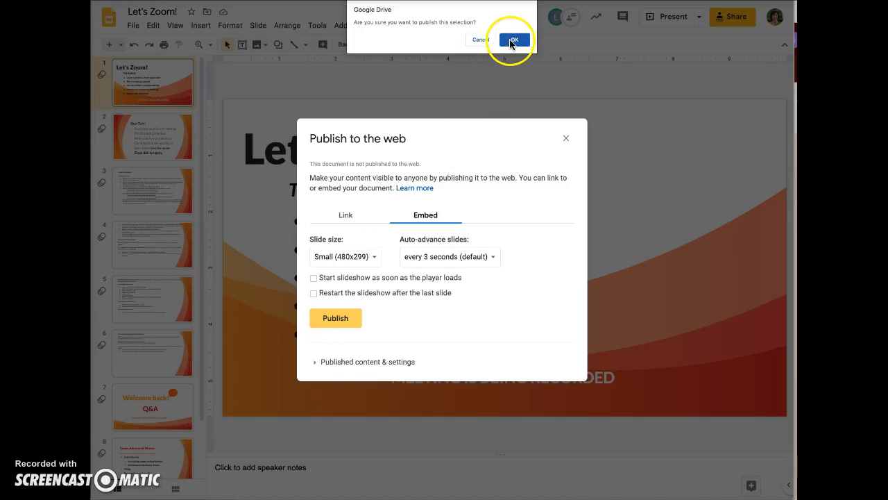
click(513, 39)
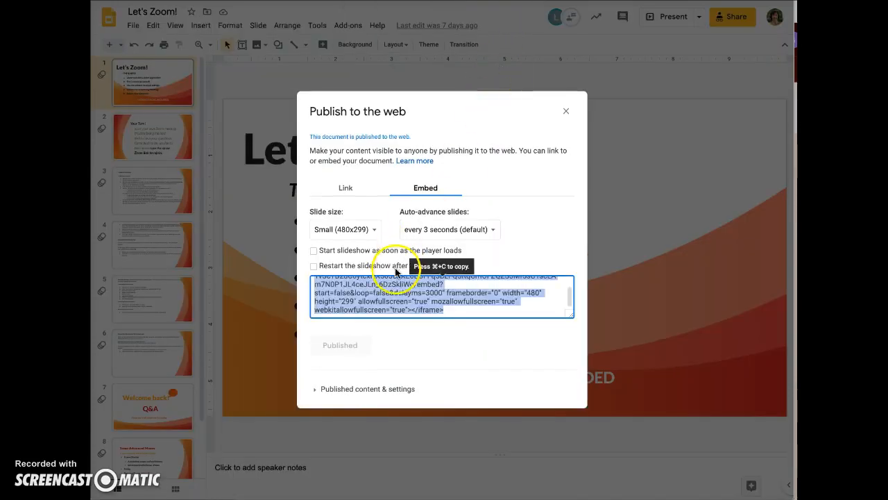
mouse_move(441, 302)
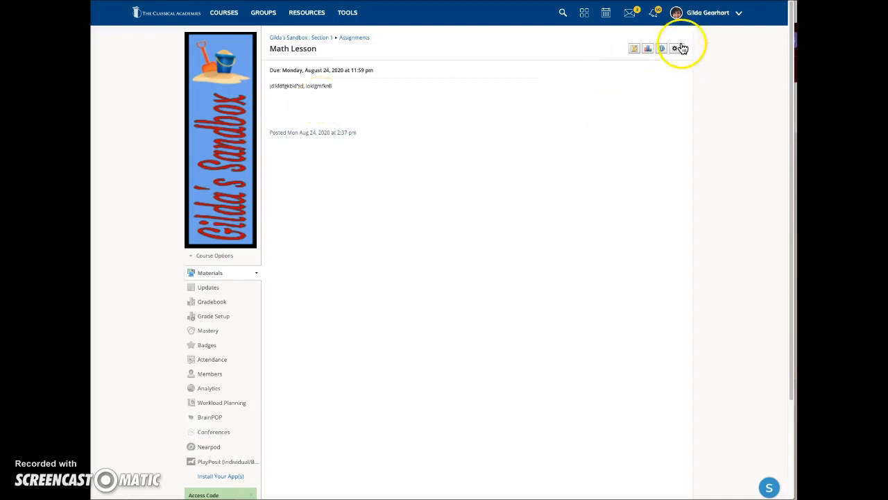
Edit the Math Lesson assignment from its gear menu.
click(675, 47)
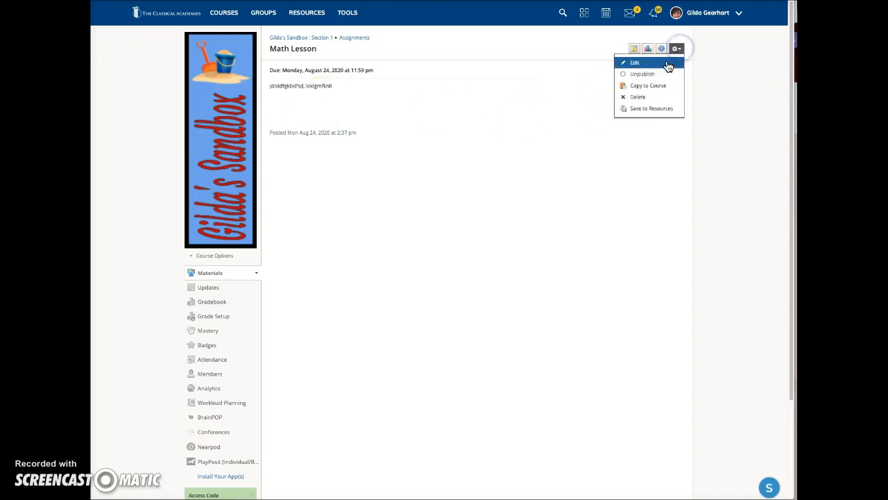
click(635, 63)
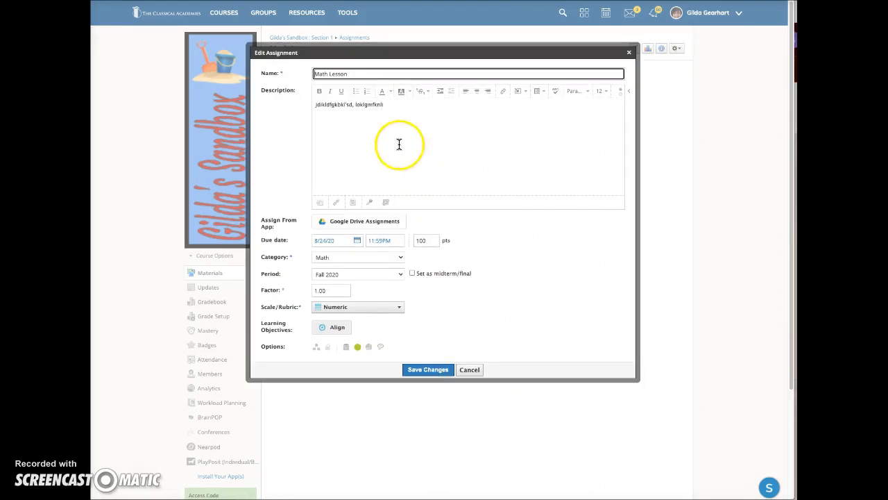
mouse_move(325, 130)
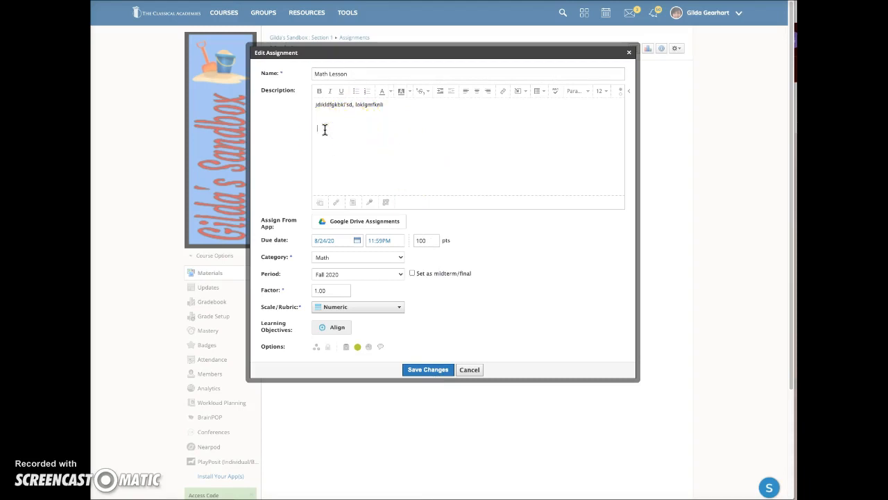
mouse_move(503, 92)
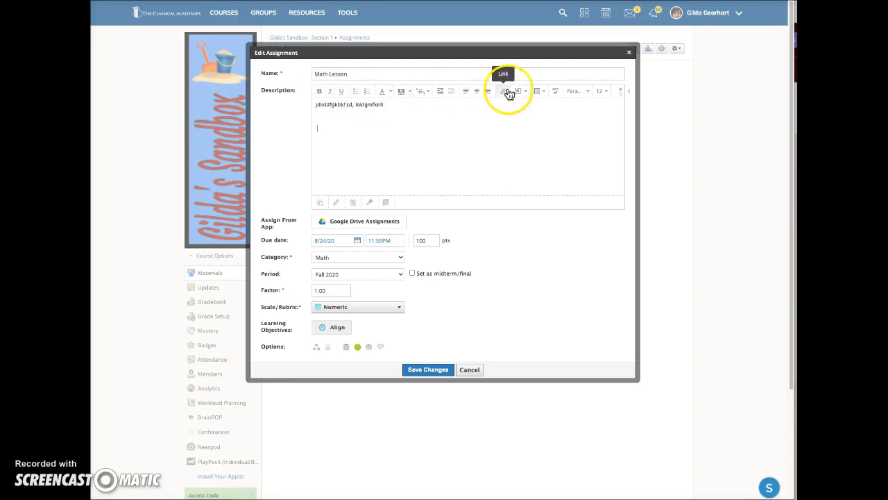
mouse_move(519, 91)
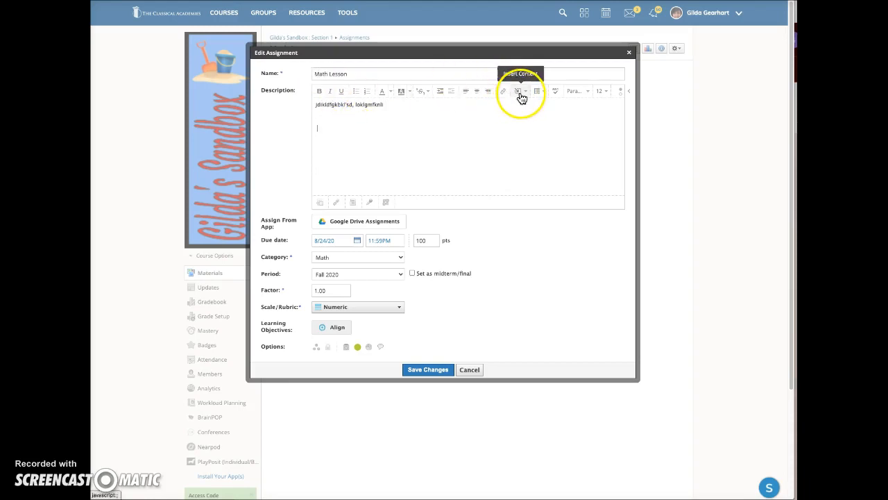
Insert the Google Slides embed code as web media into the assignment description.
click(517, 91)
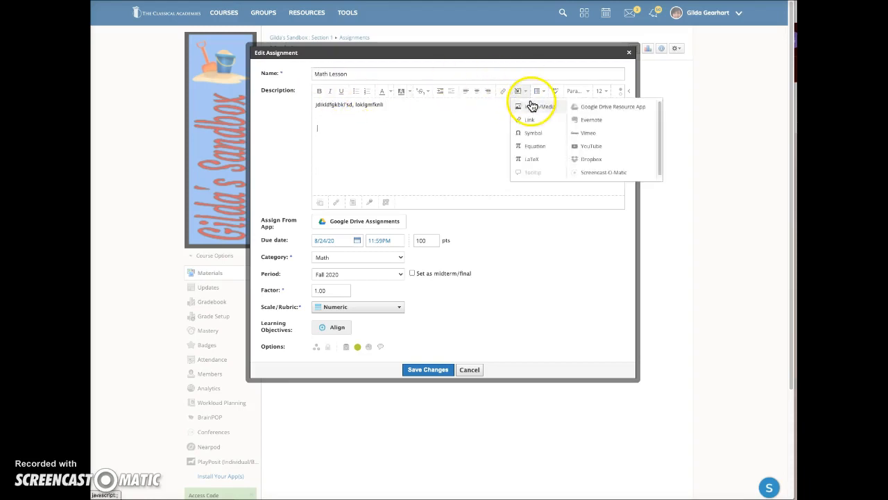
click(519, 106)
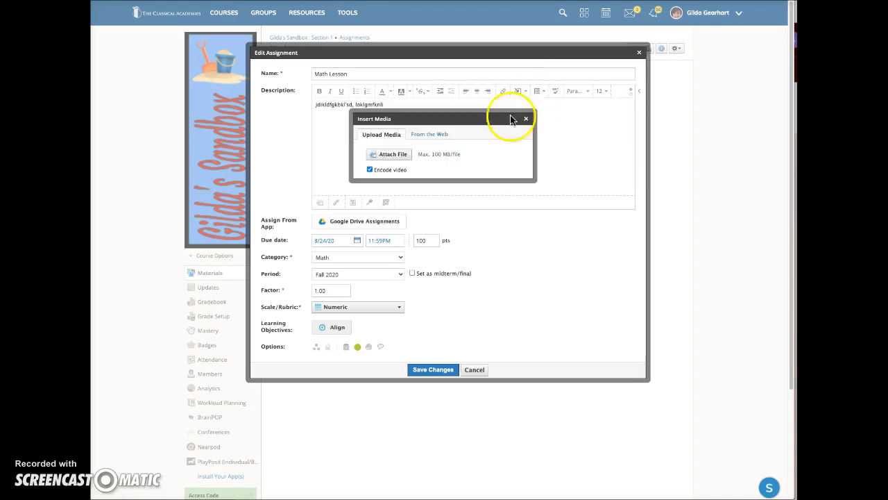
click(428, 133)
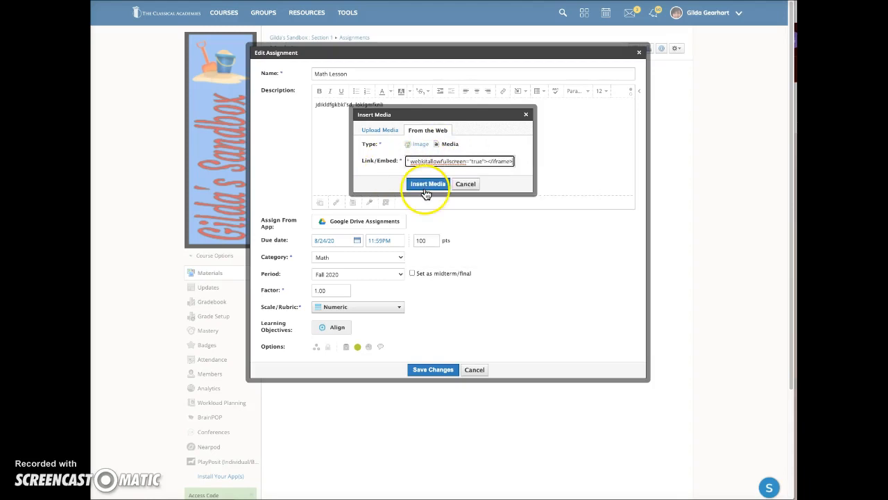
click(427, 183)
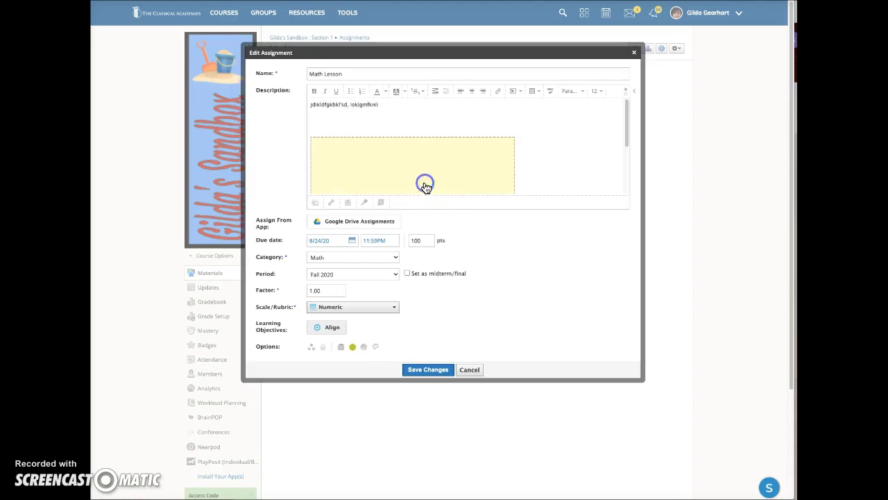
mouse_move(386, 168)
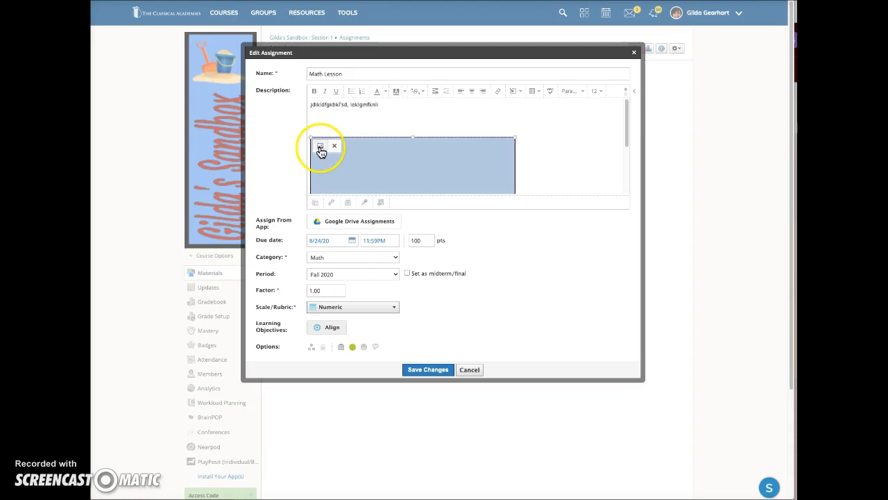
Resize the embedded slideshow to 625 px wide with proportions constrained.
click(319, 147)
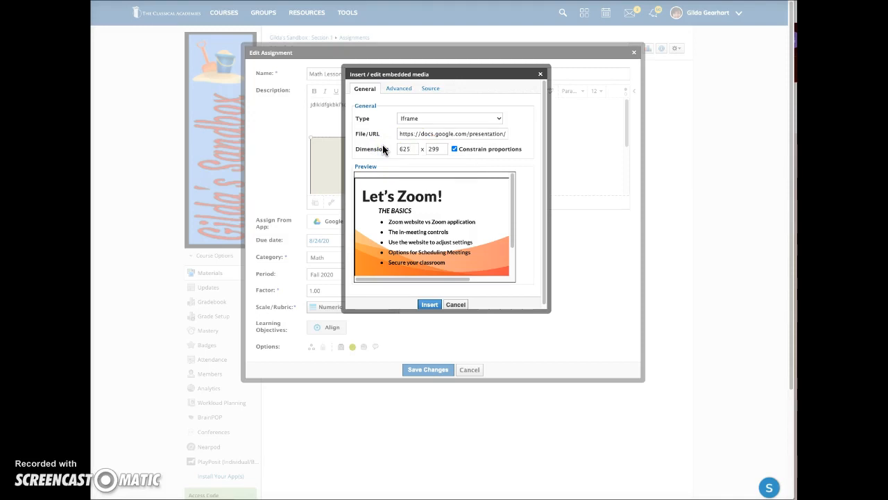
mouse_move(479, 90)
text(389)
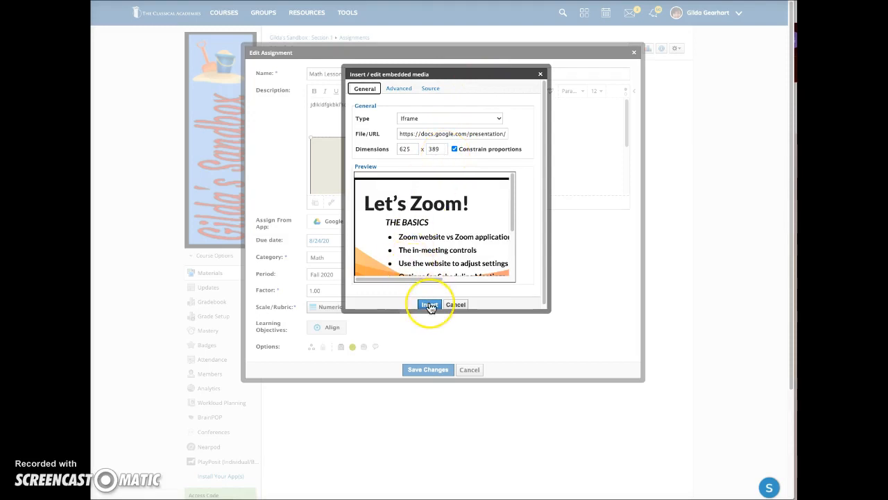
click(429, 304)
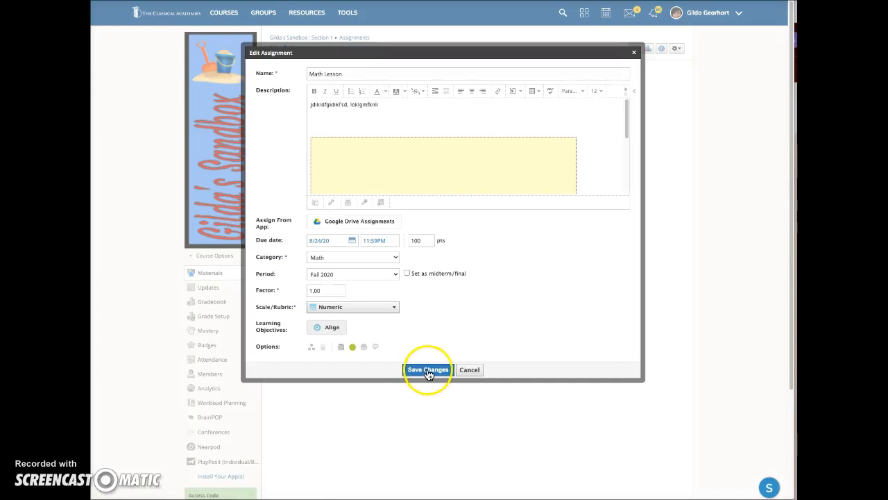
Save the assignment and flip through the embedded slides on the page.
click(428, 369)
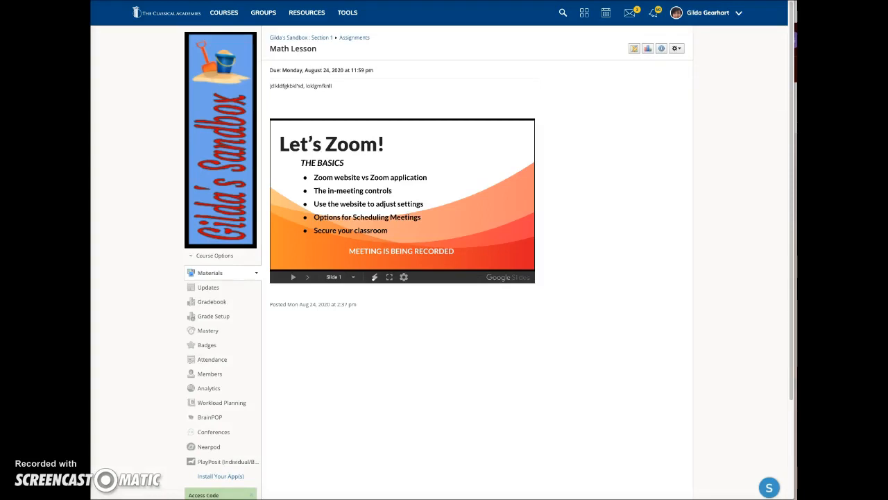
mouse_move(616, 148)
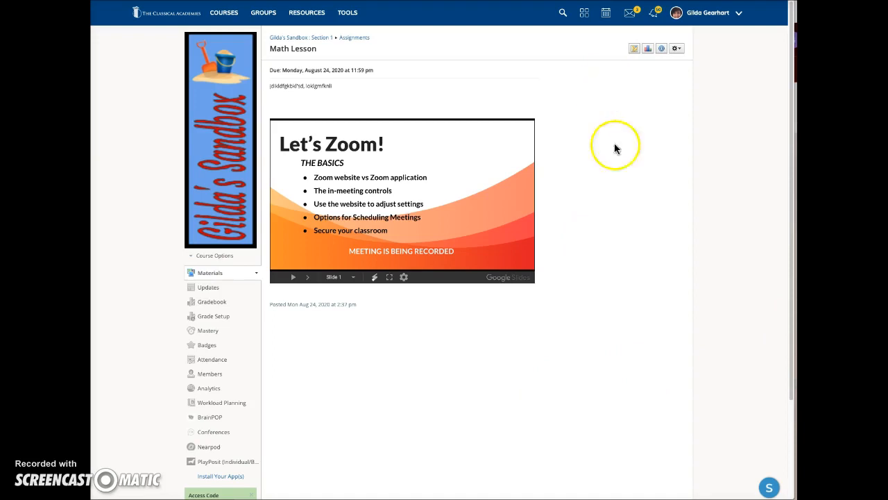
mouse_move(594, 269)
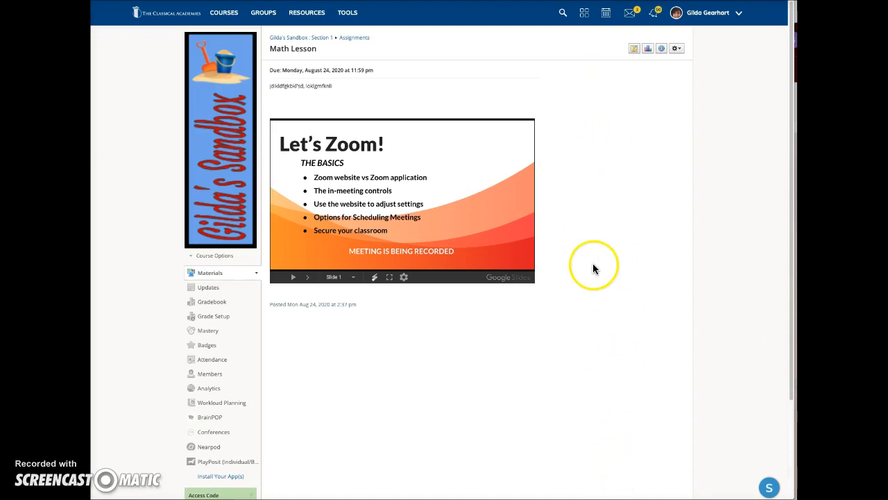
mouse_move(308, 179)
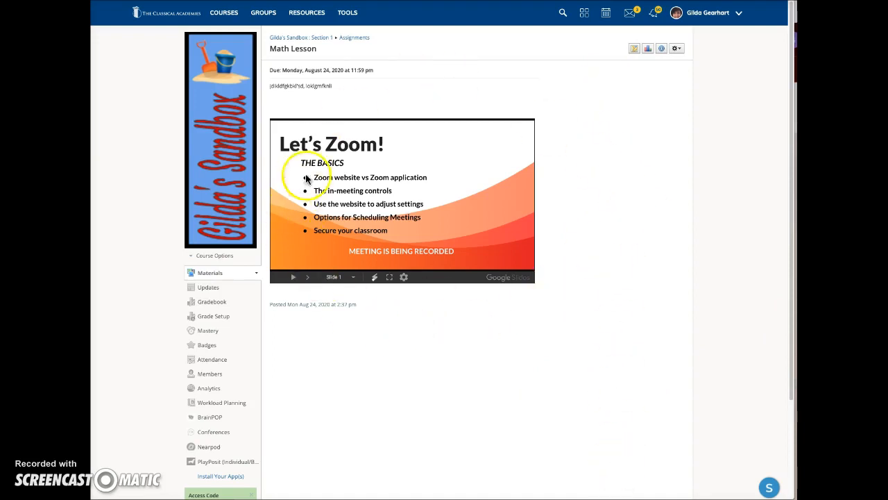
mouse_move(399, 355)
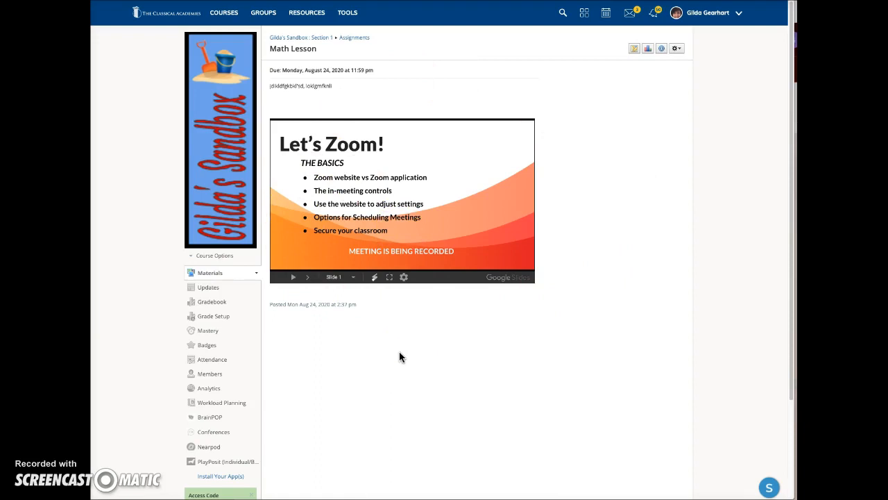
mouse_move(283, 284)
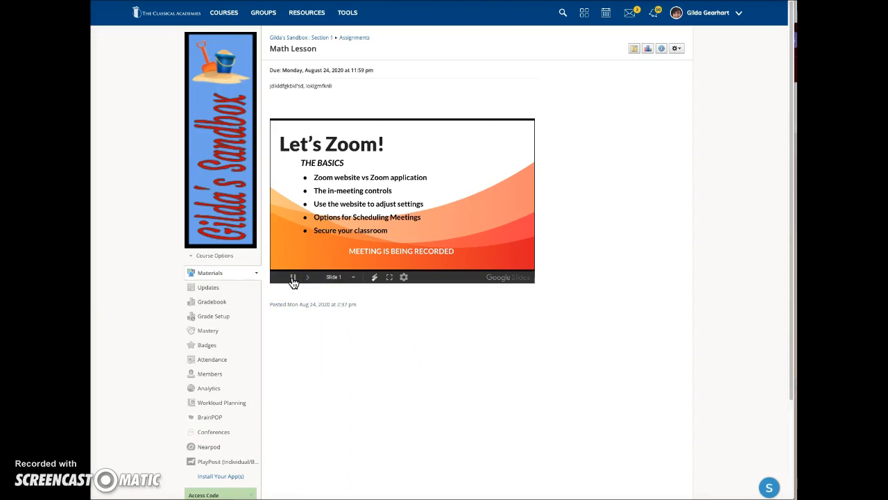
click(308, 277)
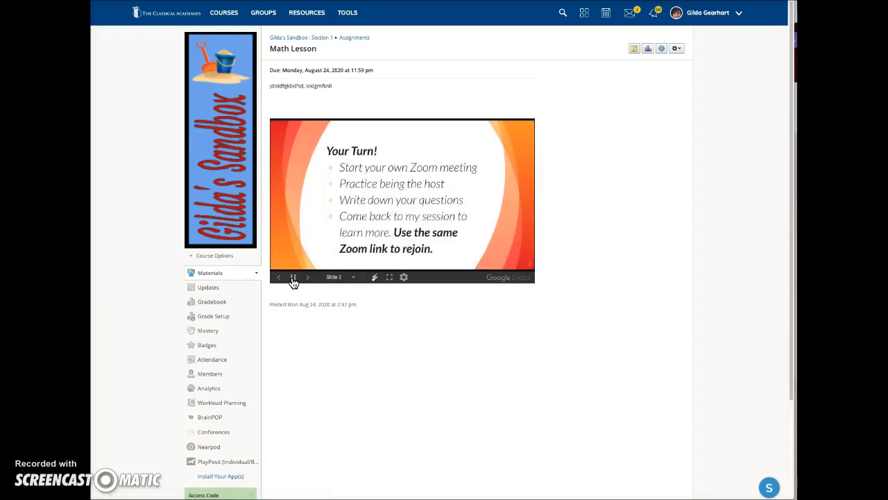
click(308, 278)
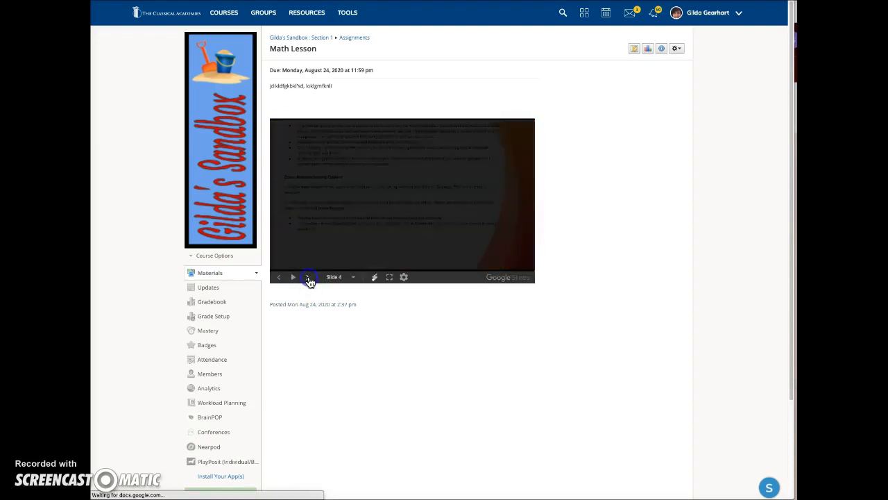
click(308, 278)
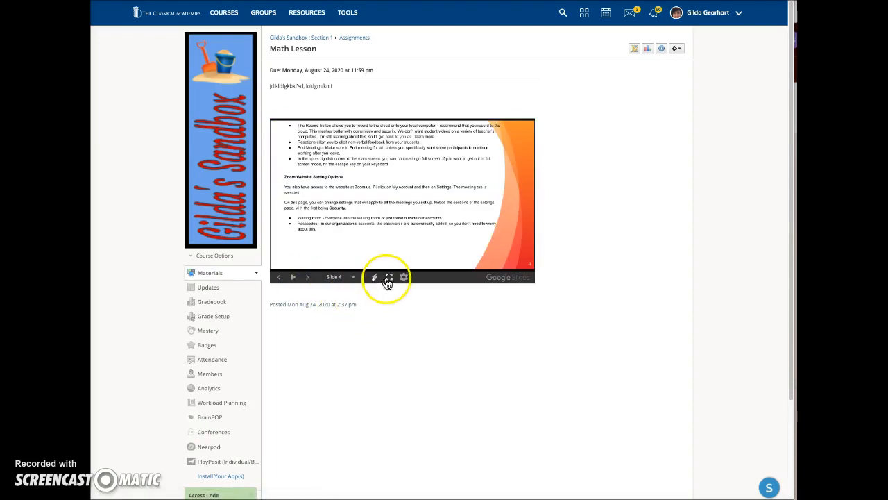
mouse_move(389, 278)
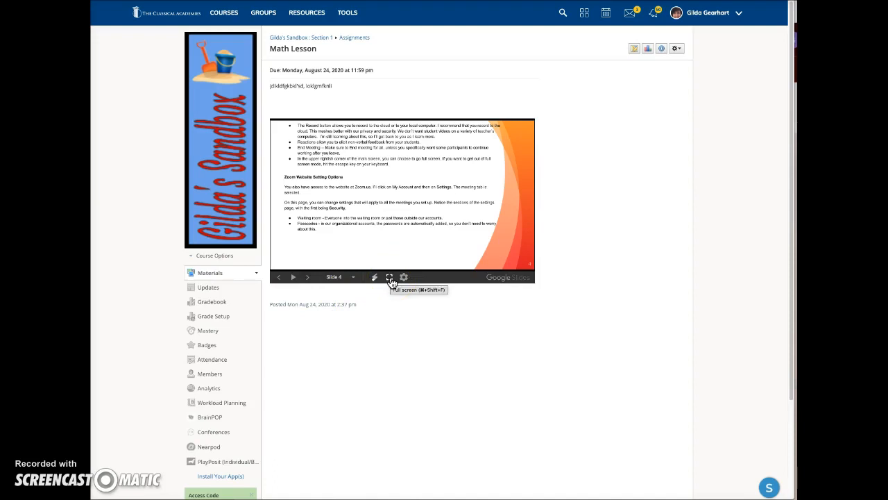
mouse_move(414, 447)
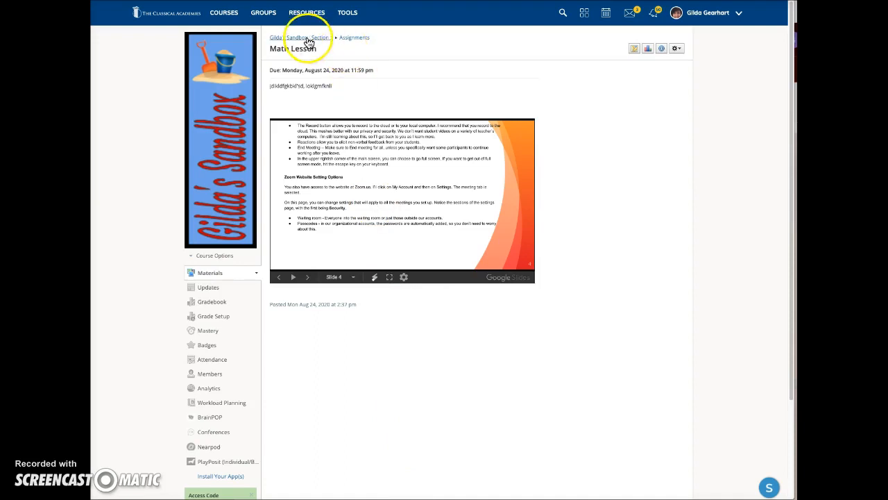
Return to Gilda's Sandbox materials and view the Google Slides page's embedded slideshow.
click(297, 36)
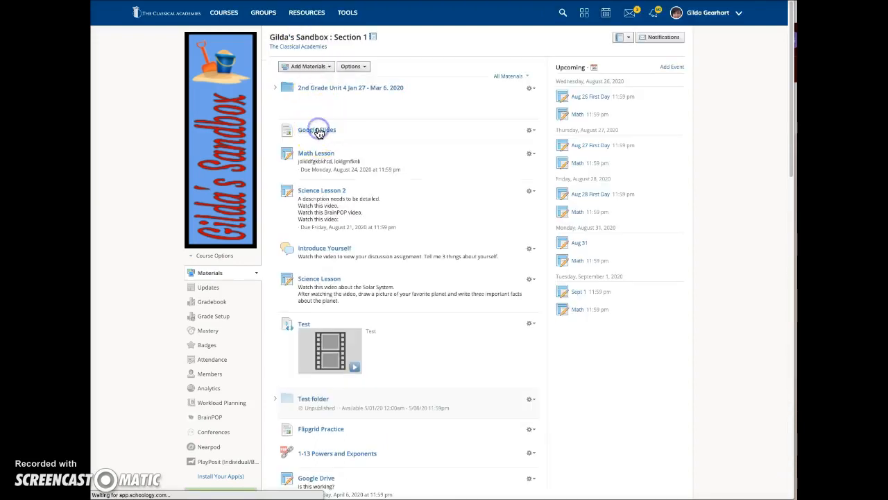
click(316, 130)
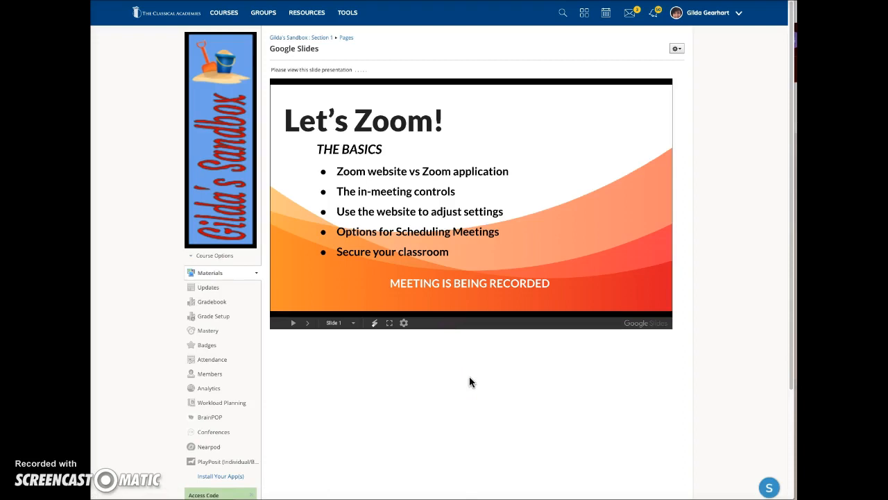
click(399, 381)
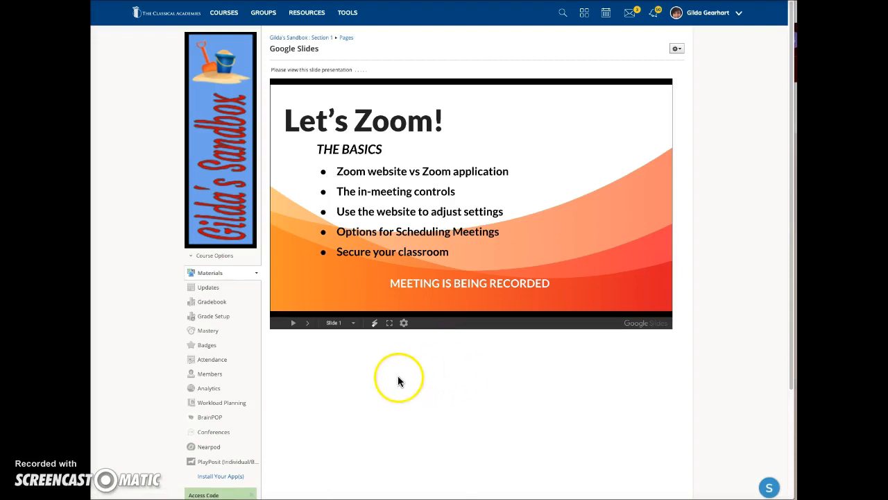